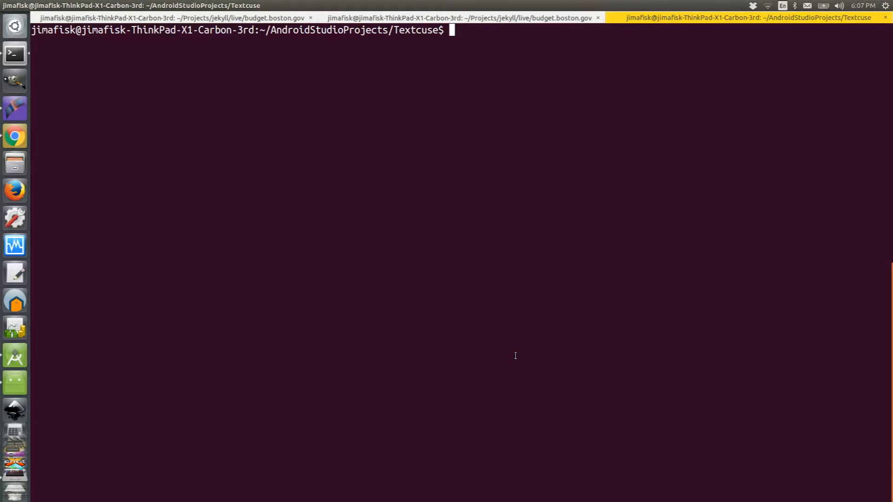
- List attached adb devices, confirming emulator-5554 is connected
{"action": "type", "text": "adb de"}
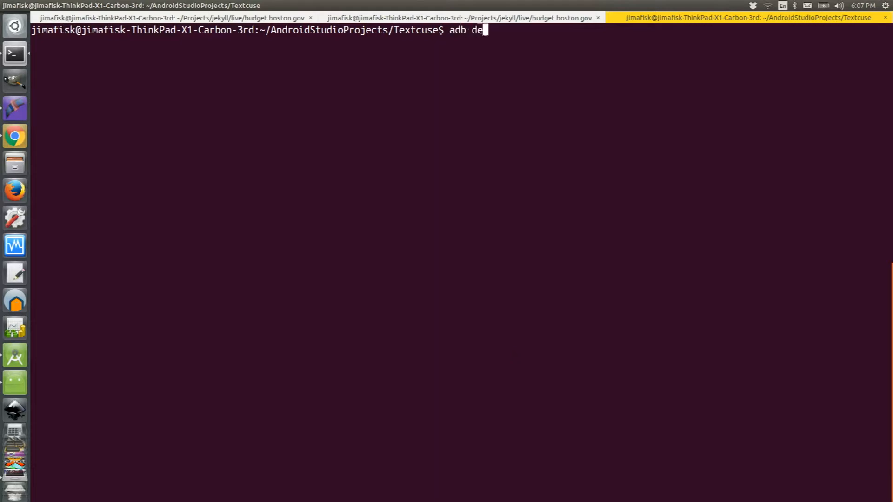
{"action": "type", "text": "vices"}
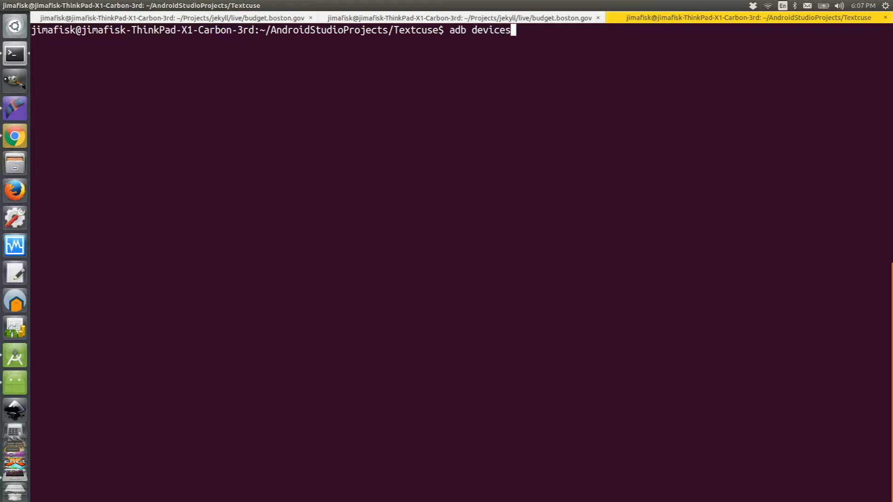
{"action": "key", "text": "Return"}
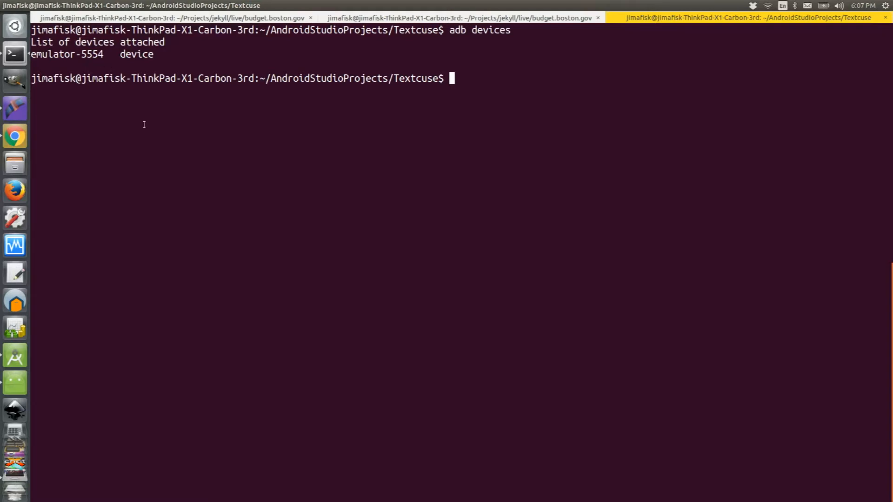
- Start a shell on emulator-5554 with `adb -s emulator-5554 shell`
{"action": "type", "text": "adb -"}
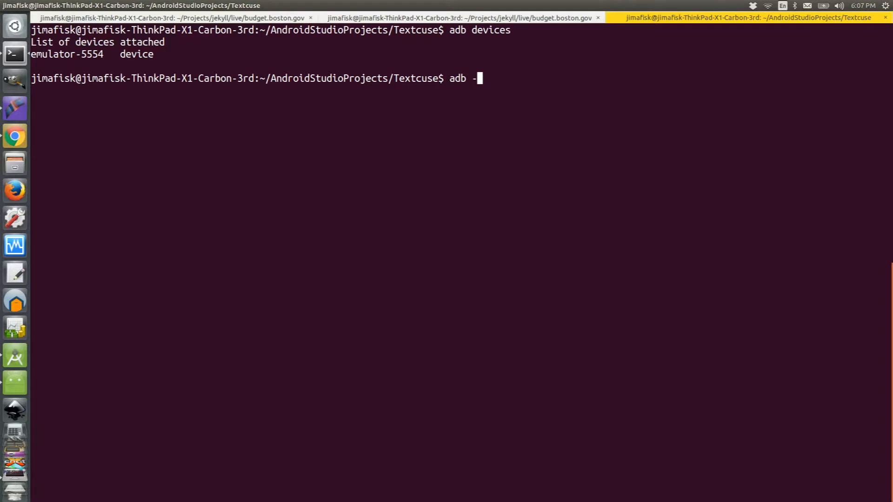
{"action": "type", "text": "-s emul"}
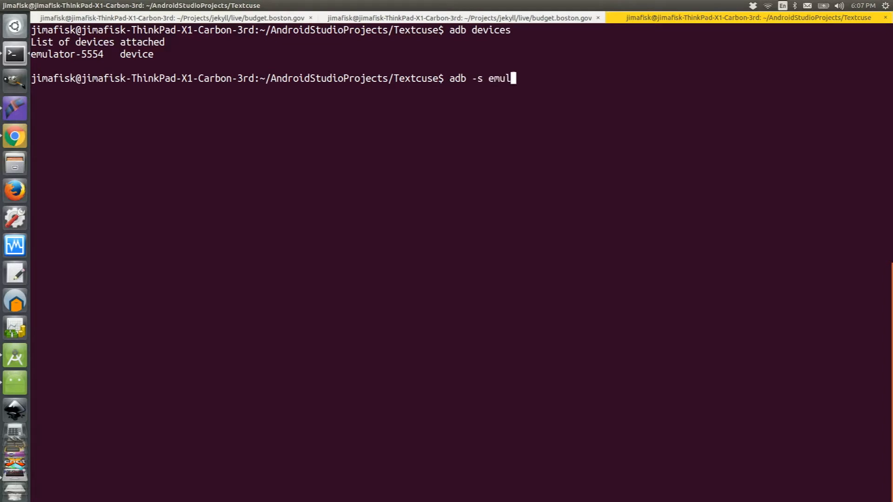
{"action": "type", "text": "ator-"}
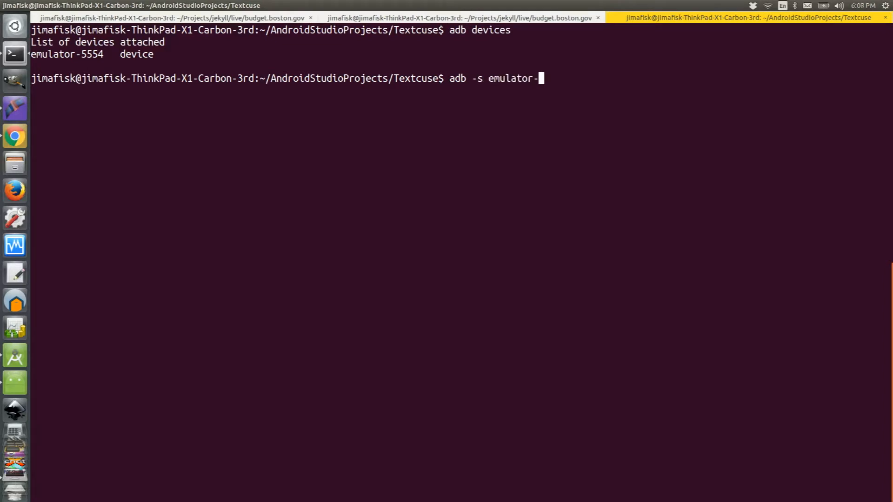
{"action": "type", "text": "5554 she"}
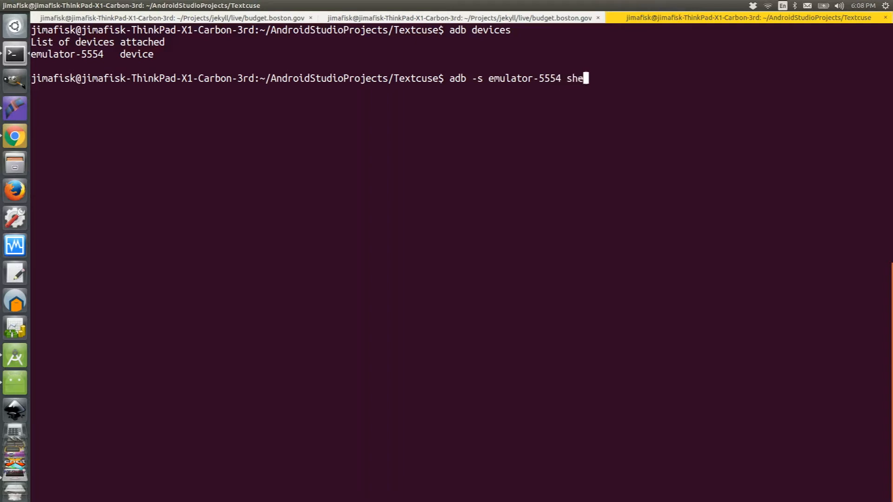
{"action": "key", "text": "Return"}
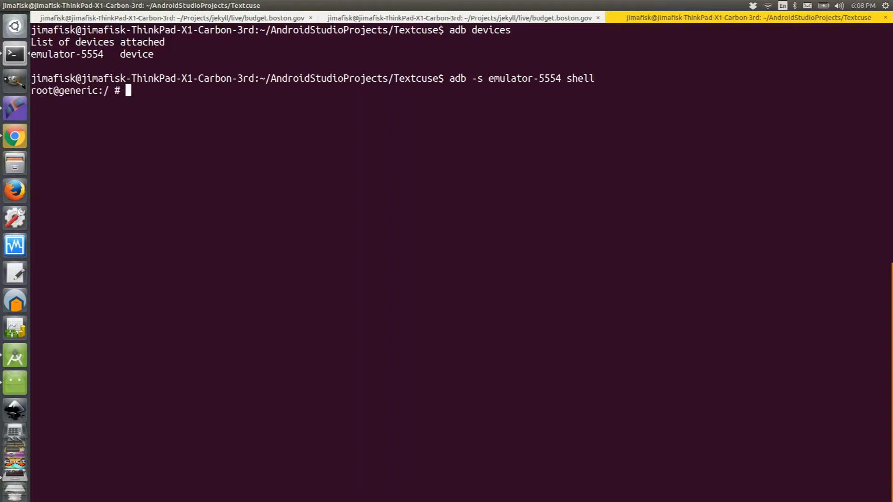
- Change into data/data/com.example.jimafisk.texther/databases using path completion
{"action": "type", "text": "cd data/"}
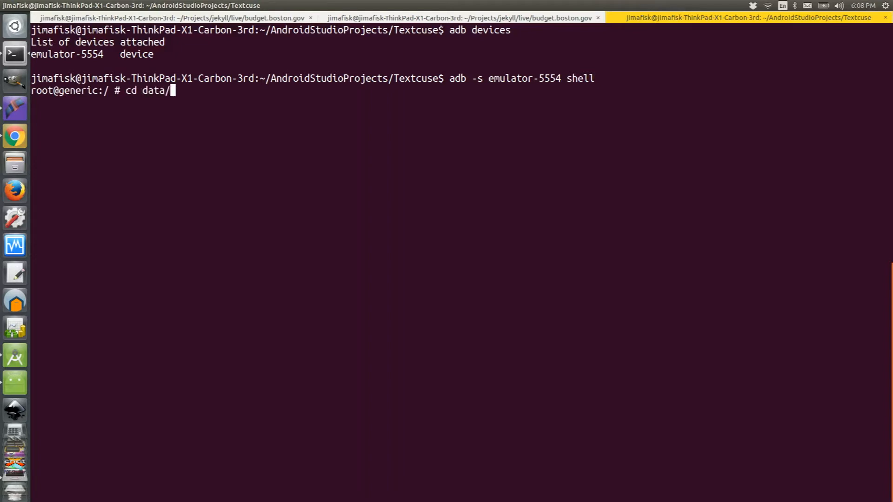
{"action": "type", "text": "data/"}
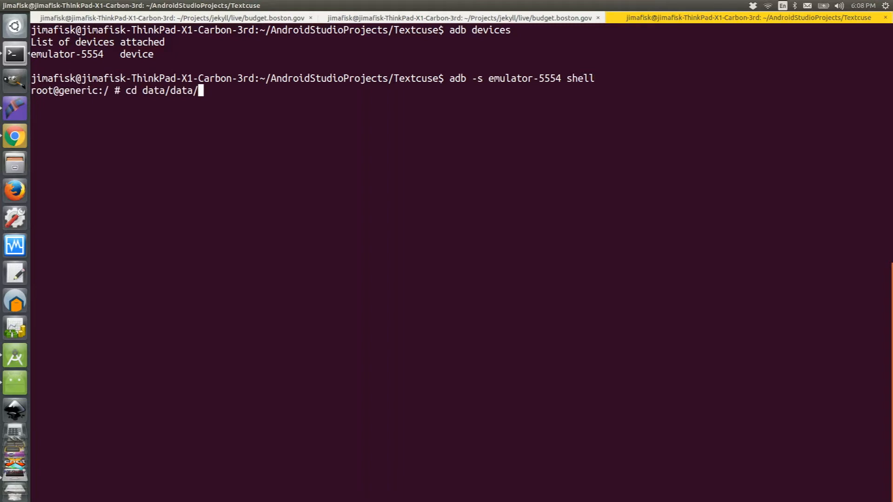
{"action": "type", "text": "com."}
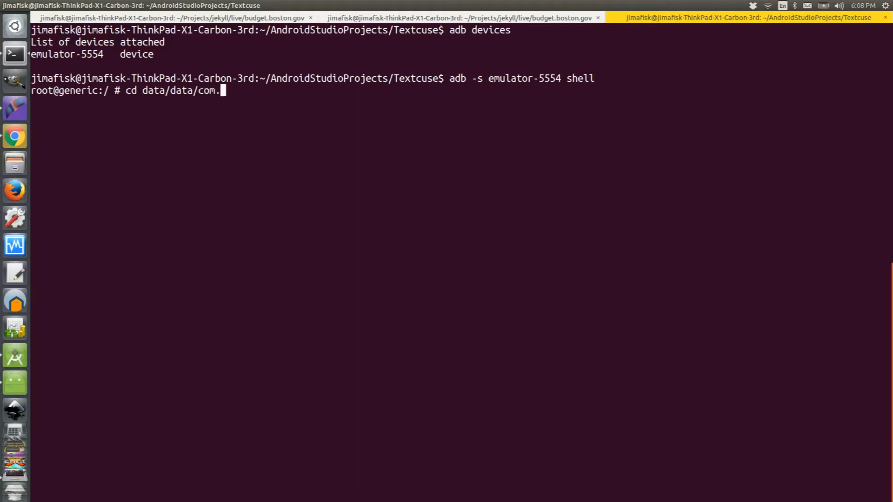
{"action": "type", "text": "example.jimafisk.texther/"}
{"action": "key", "text": "Return"}
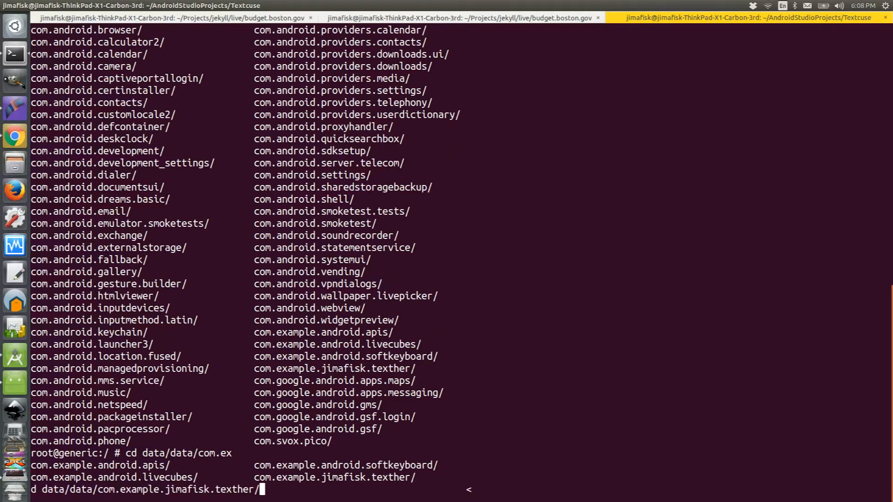
{"action": "key", "text": "Return"}
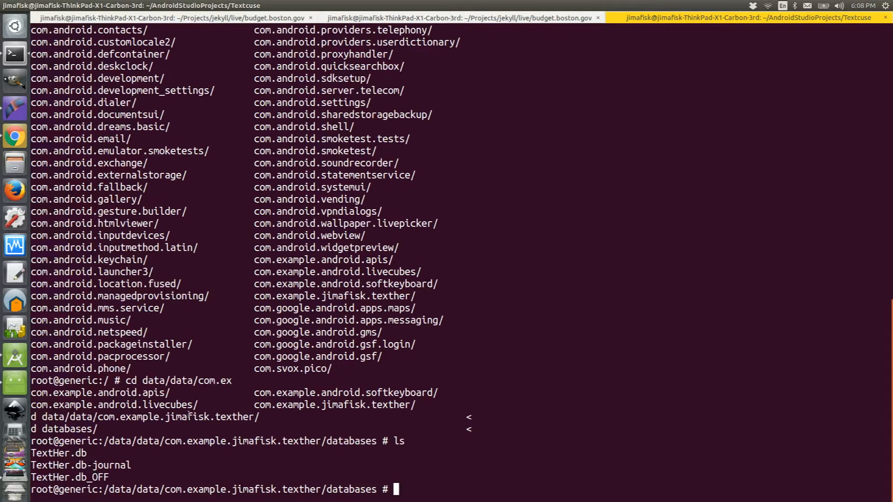
- Start an sqlite3 session on TextHer.db
{"action": "type", "text": "s"}
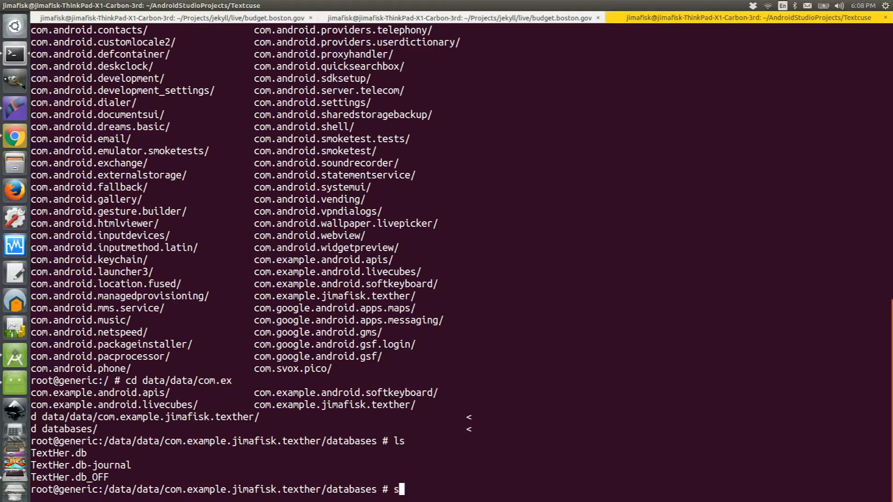
{"action": "type", "text": "qlite3"}
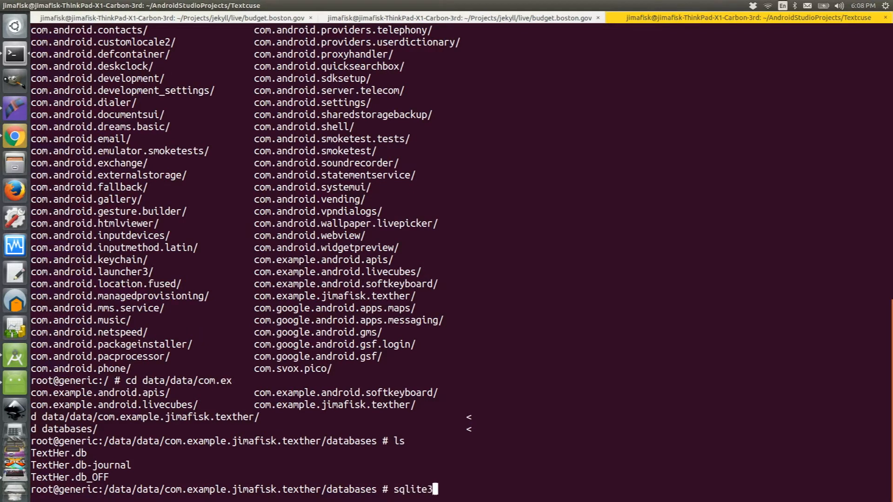
{"action": "type", "text": "TextHe"}
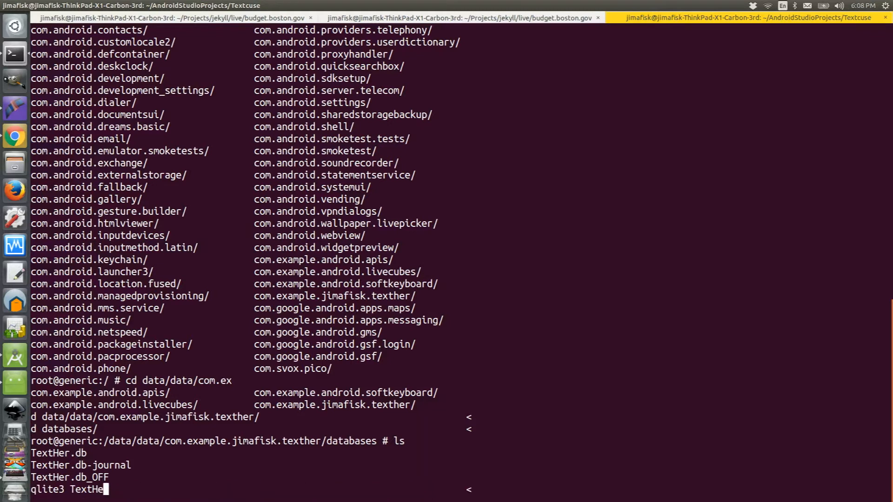
{"action": "type", "text": "r.db"}
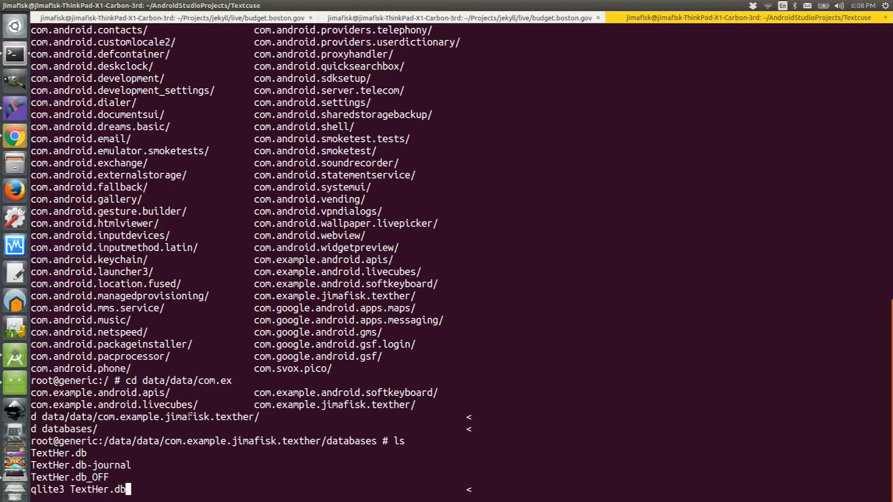
{"action": "key", "text": "Return"}
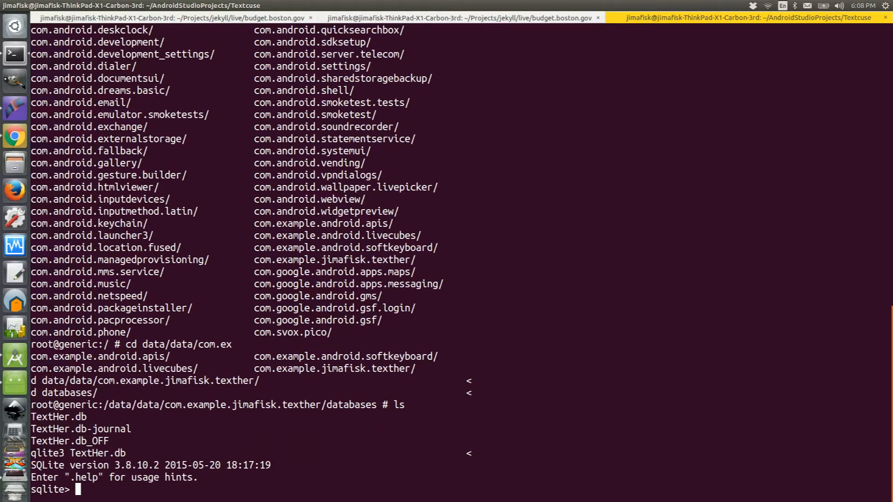
- List the database tables with `.tables`: Contacts, Responses, Saved_excuses, android_metadata
{"action": "type", "text": ".t"}
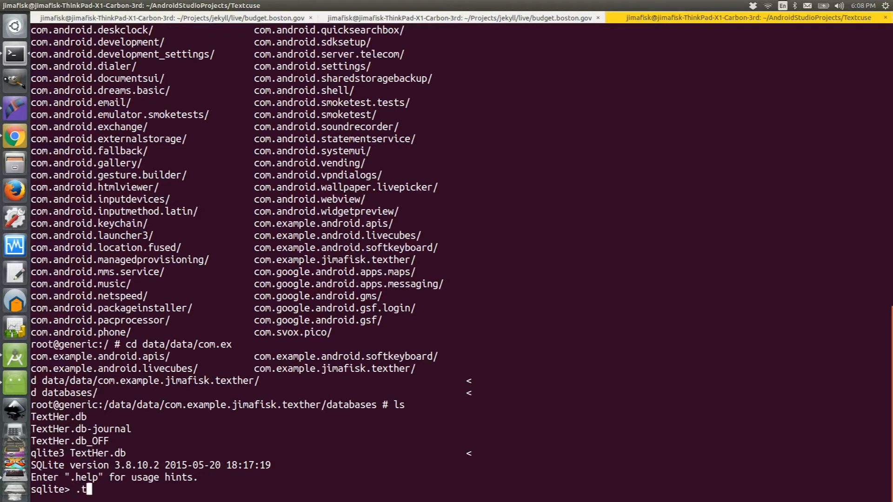
{"action": "key", "text": "Return"}
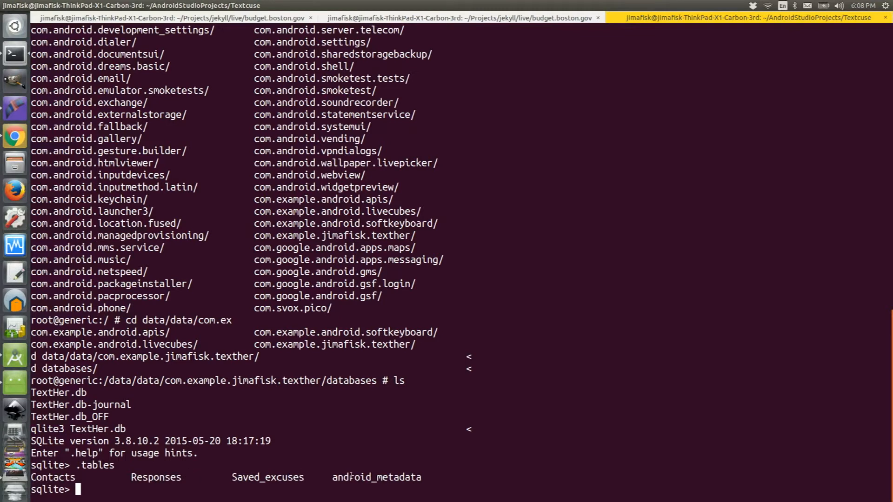
{"action": "mouse_move", "coordinate": [335, 446]}
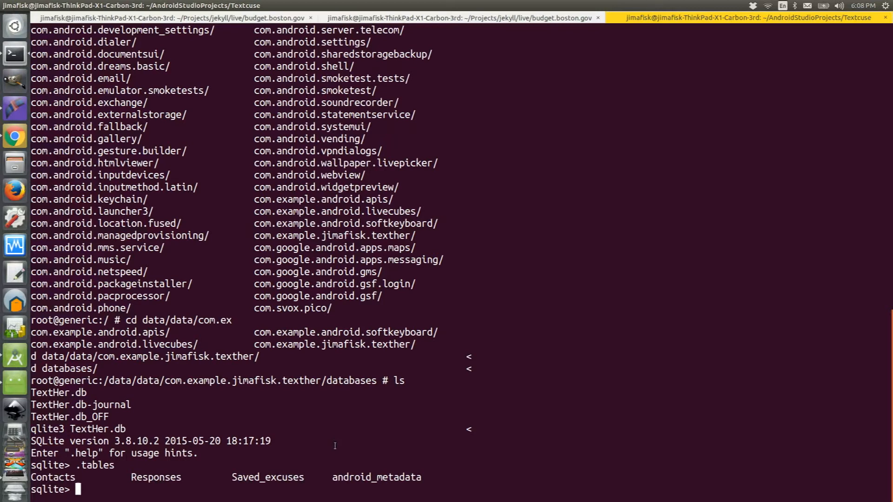
- Draft `select * from Contacts;`, correcting the missing `from` in the query
{"action": "type", "text": "select"}
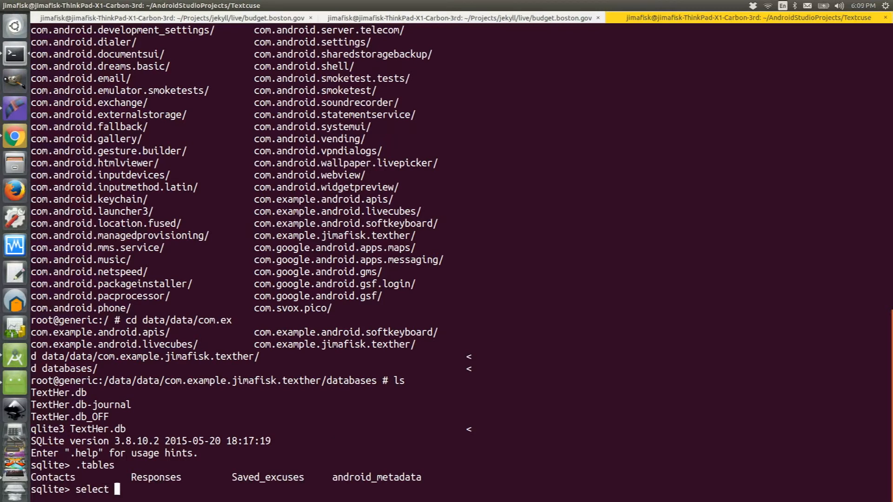
{"action": "type", "text": "* Con"}
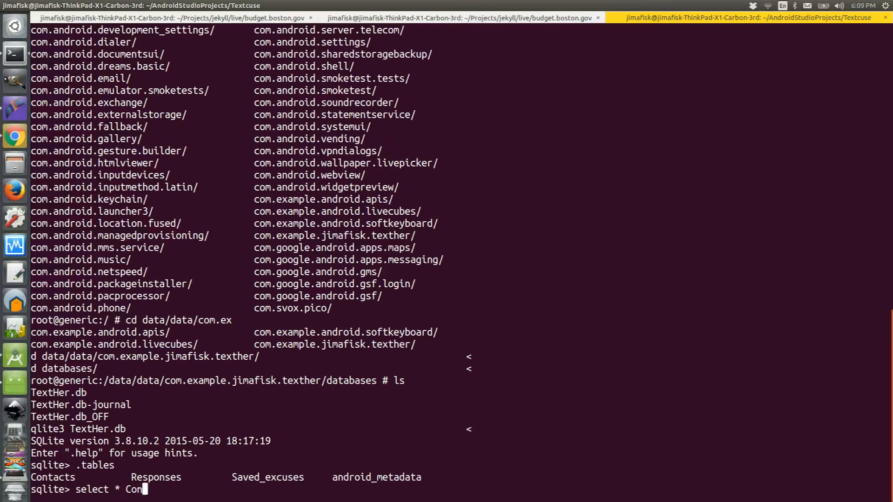
{"action": "type", "text": "tacts"}
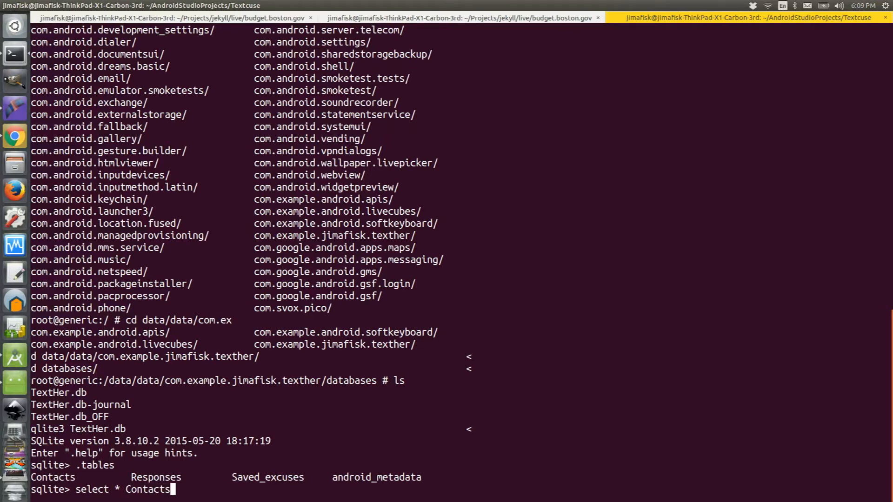
{"action": "type", "text": ";"}
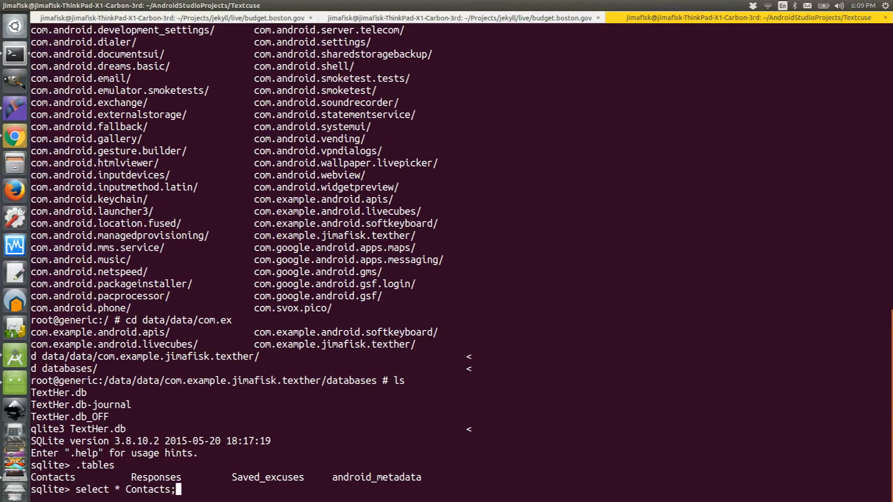
{"action": "key", "text": "Left"}
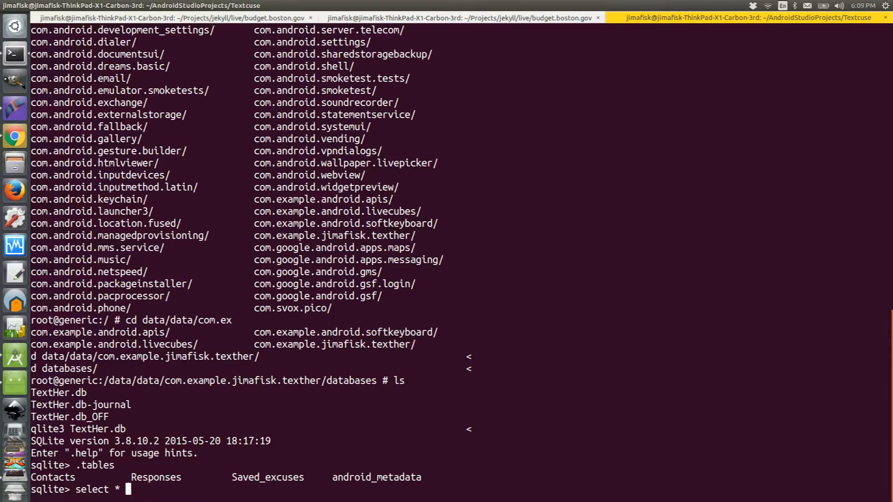
{"action": "type", "text": "from Contact"}
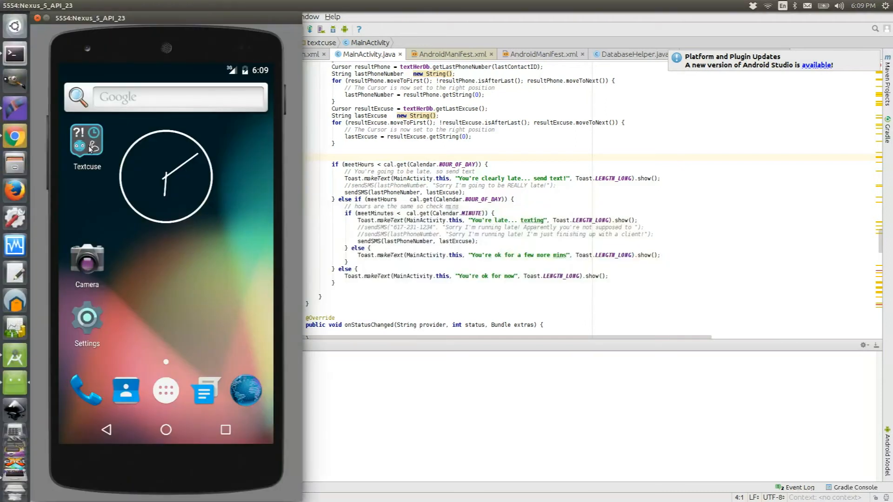
{"action": "left_click", "coordinate": [85, 140]}
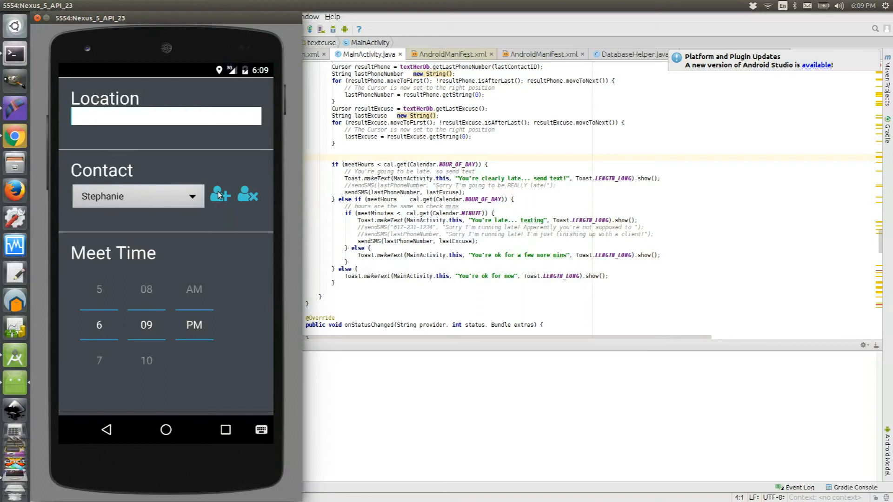
{"action": "left_click", "coordinate": [219, 196]}
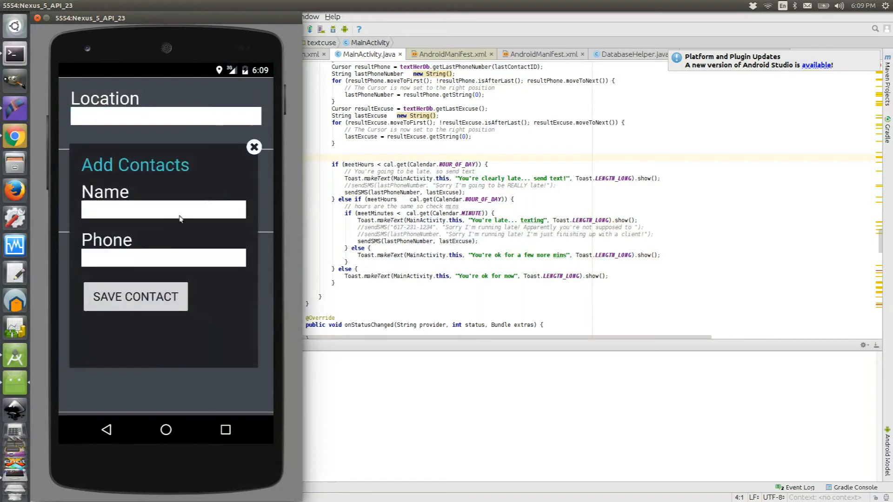
{"action": "left_click", "coordinate": [164, 209]}
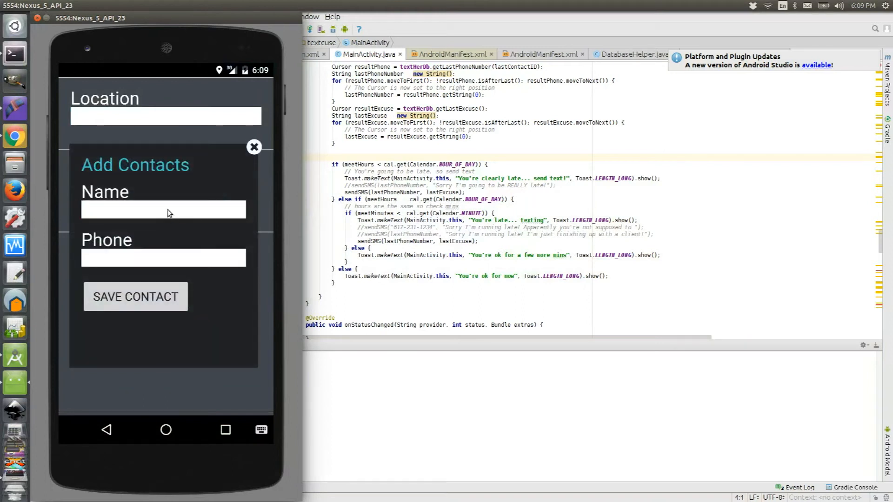
{"action": "type", "text": "New"}
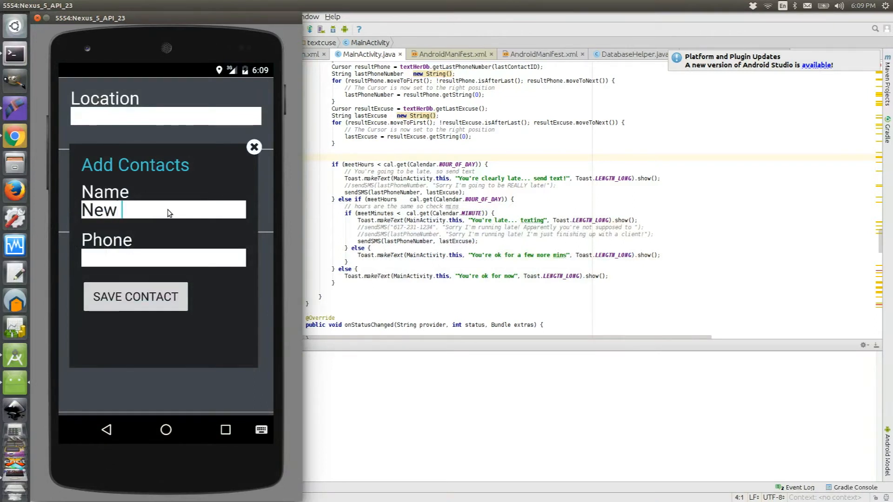
{"action": "type", "text": "Name"}
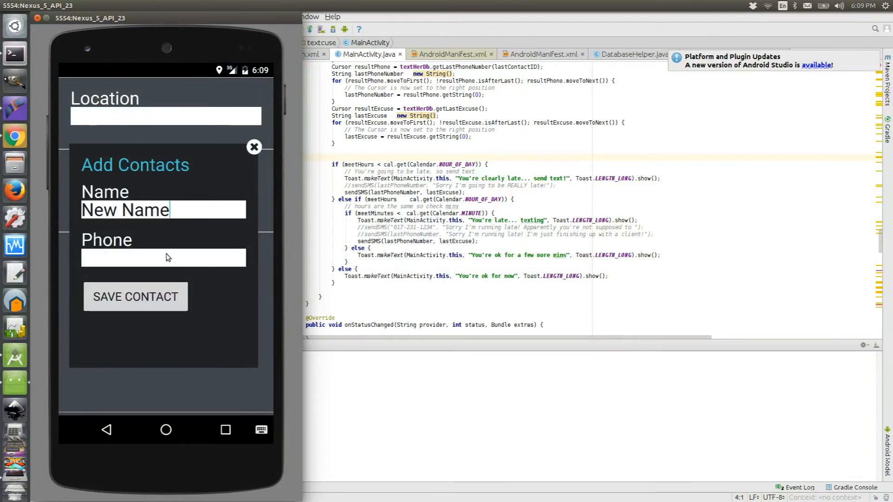
{"action": "type", "text": "333-333-"}
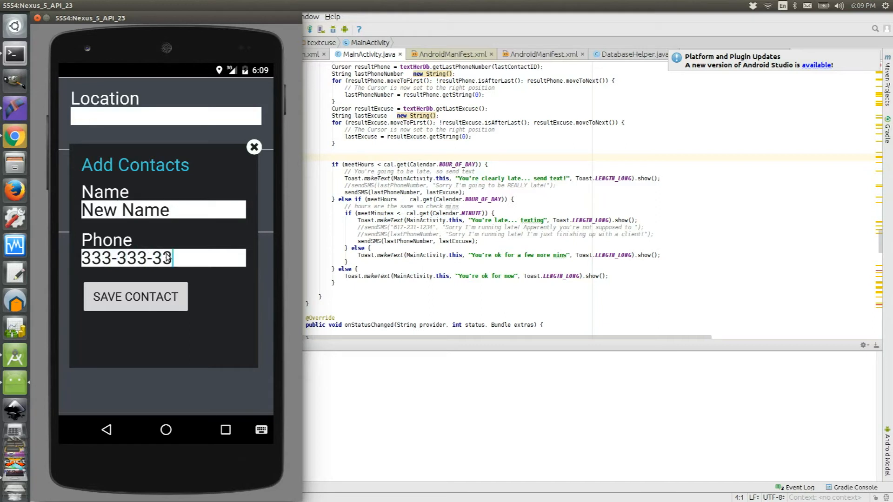
{"action": "type", "text": "33"}
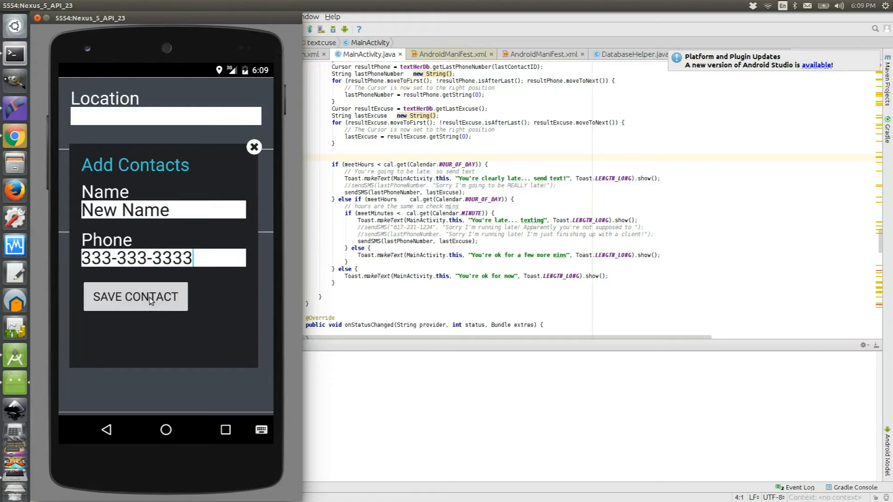
{"action": "left_click", "coordinate": [136, 296]}
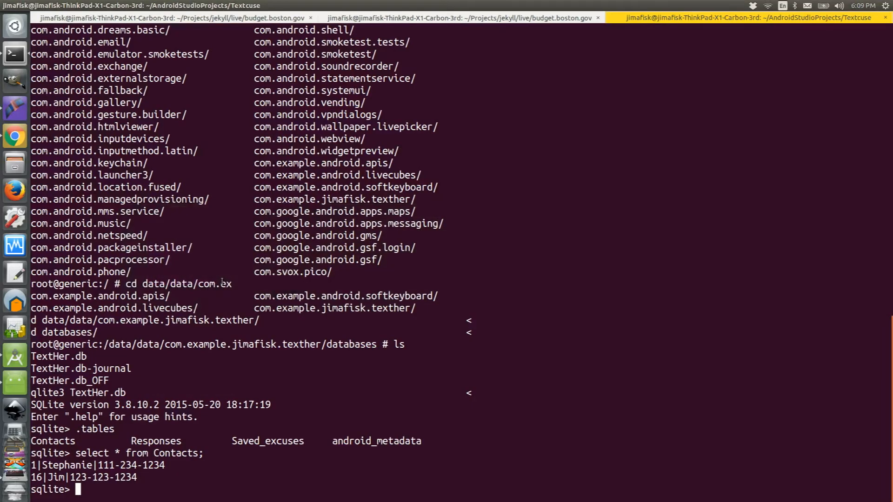
{"action": "type", "text": "sel"}
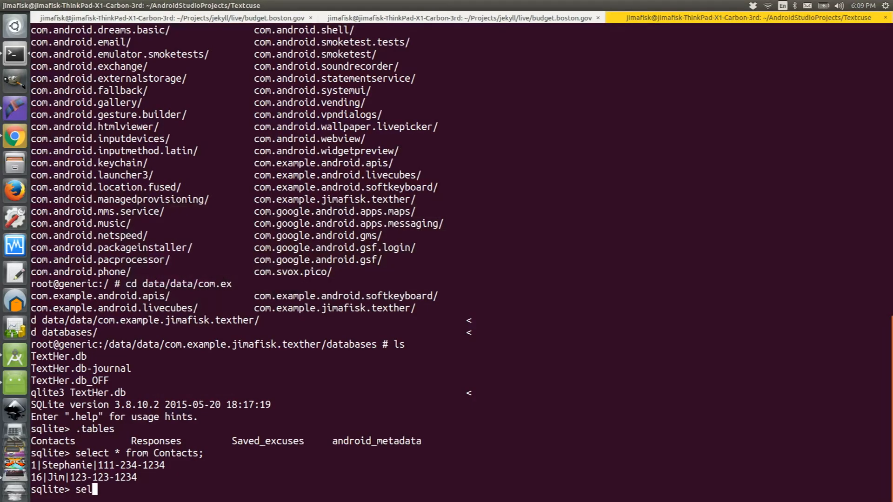
{"action": "type", "text": "ect * f"}
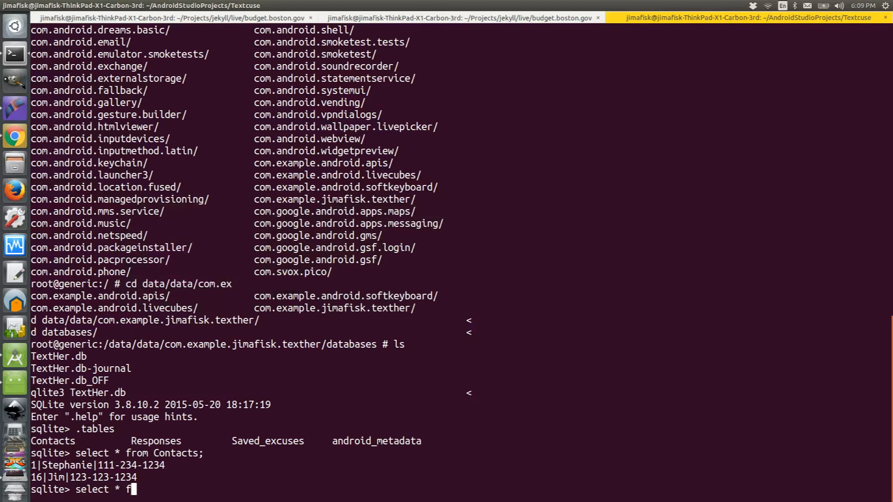
{"action": "type", "text": "rom Conta"}
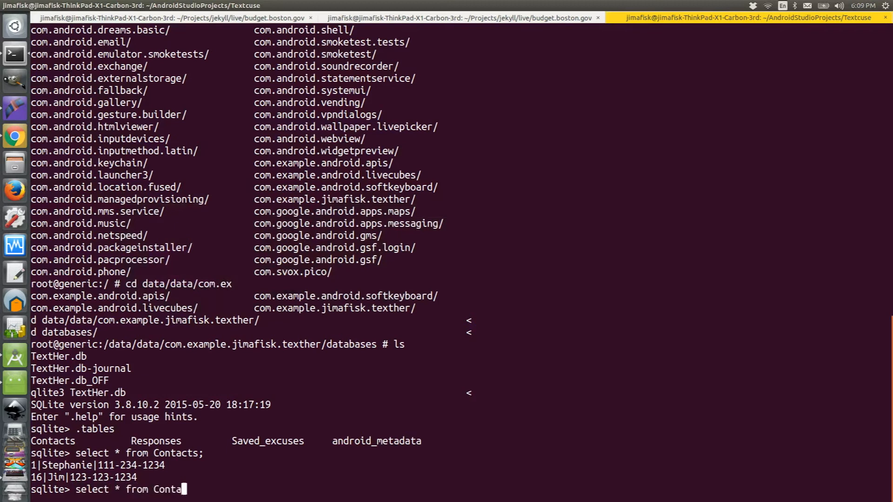
{"action": "key", "text": "Return"}
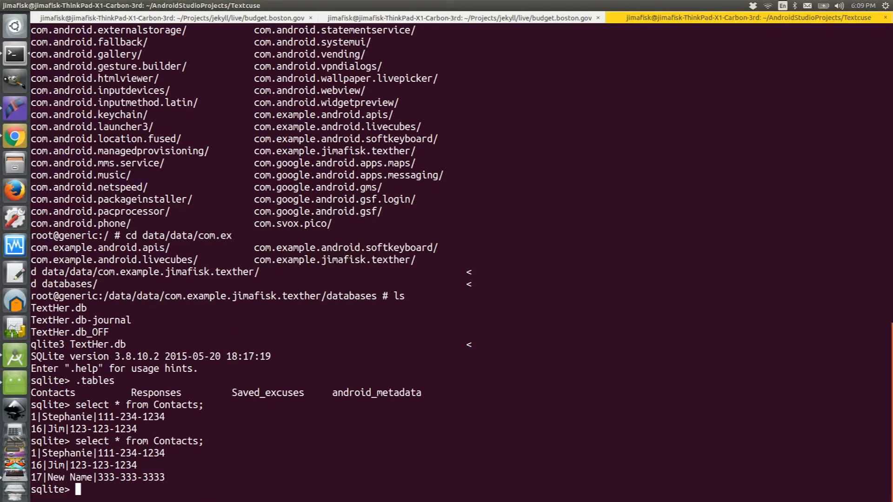
{"action": "double_click", "coordinate": [134, 477]}
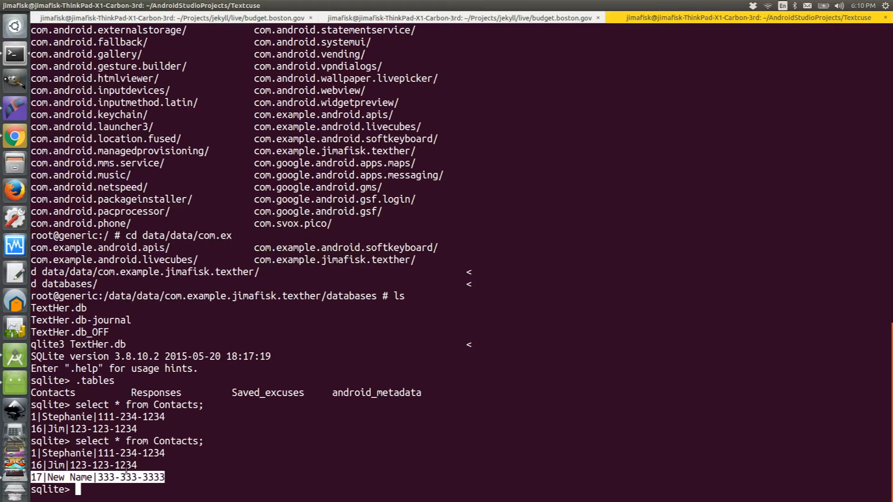
- Query all rows of the Responses table
{"action": "type", "text": "s"}
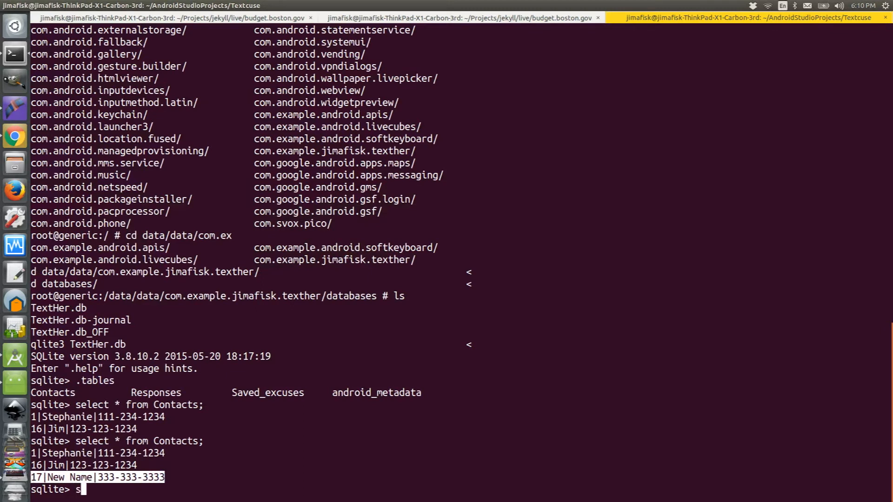
{"action": "type", "text": "elect"}
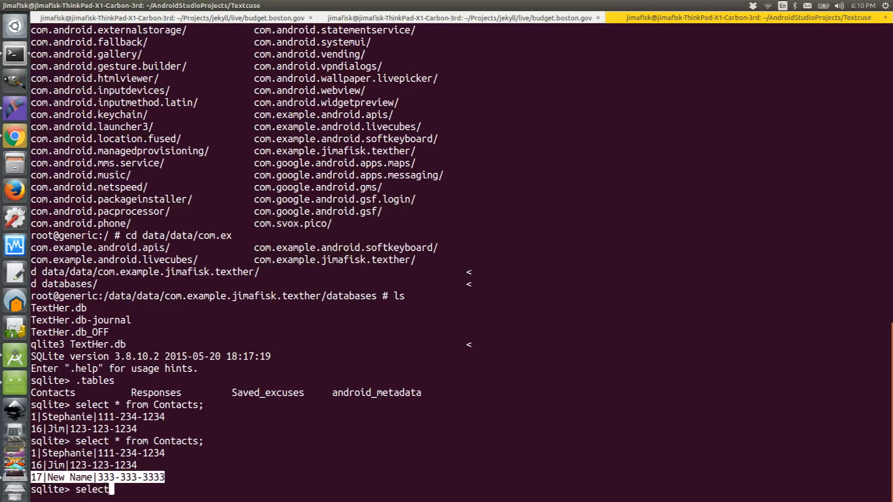
{"action": "type", "text": "*"}
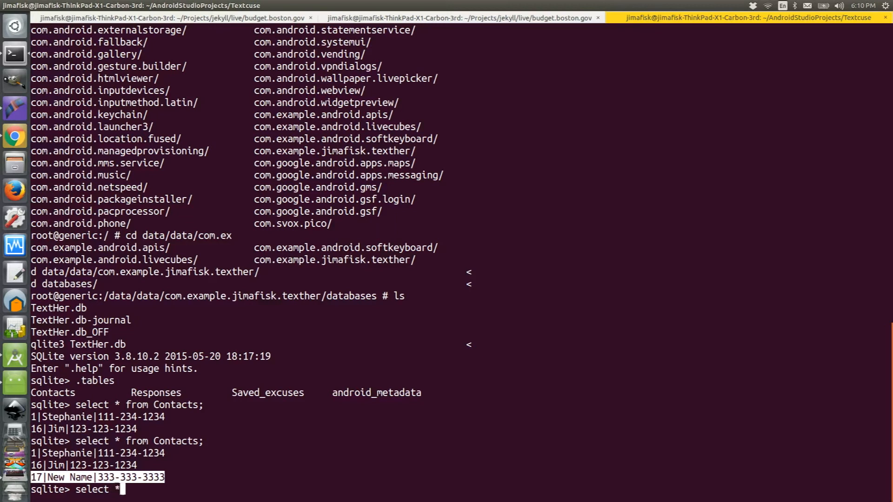
{"action": "type", "text": "from Respons"}
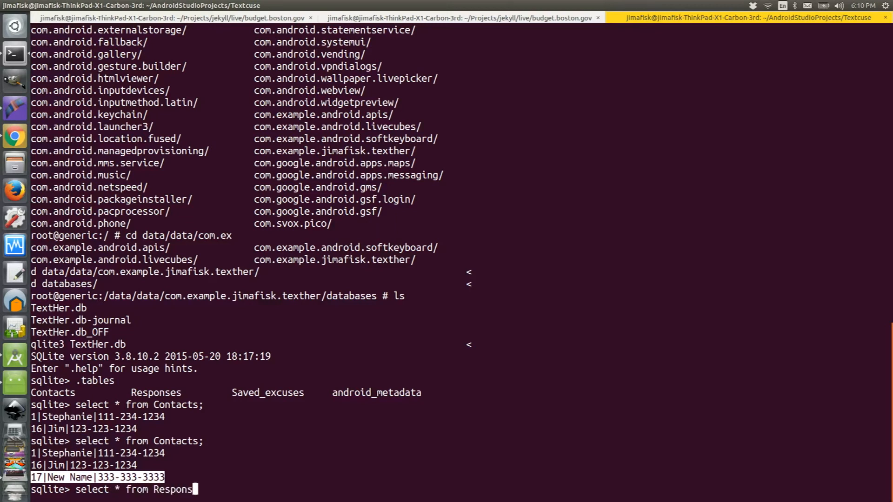
{"action": "key", "text": "Return"}
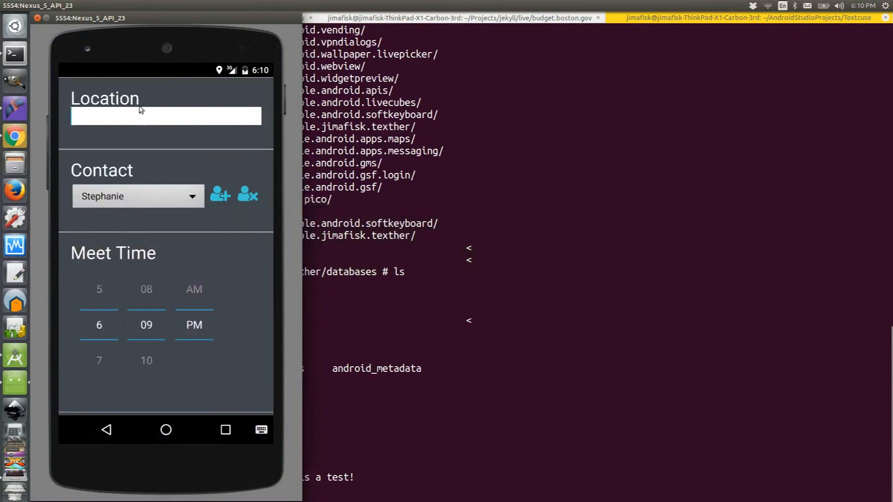
- Set a textcuse at 555 Cool Ave, 6:10 PM, custom excuse 'This is the new new excuse'
{"action": "type", "text": "55"}
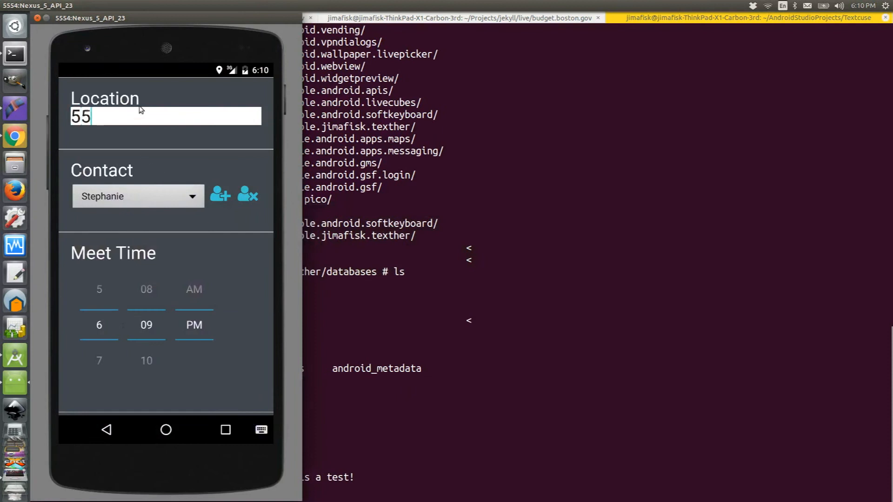
{"action": "type", "text": "5 Cool"}
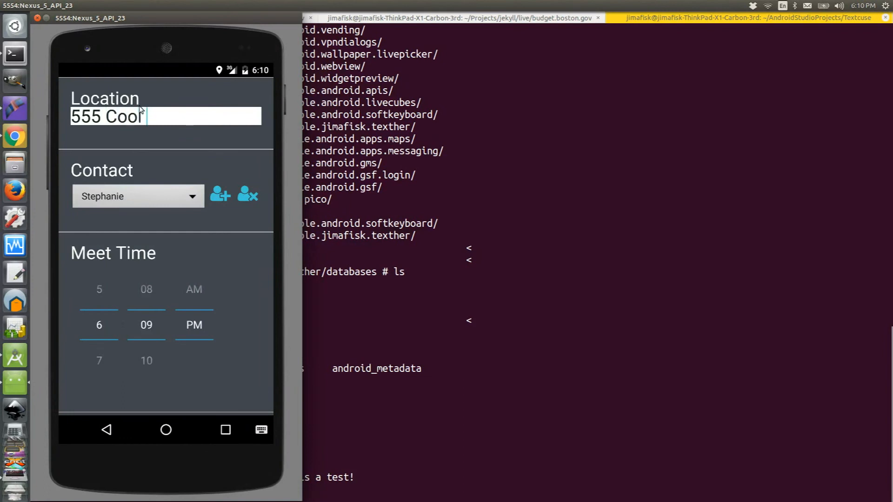
{"action": "type", "text": "Ave"}
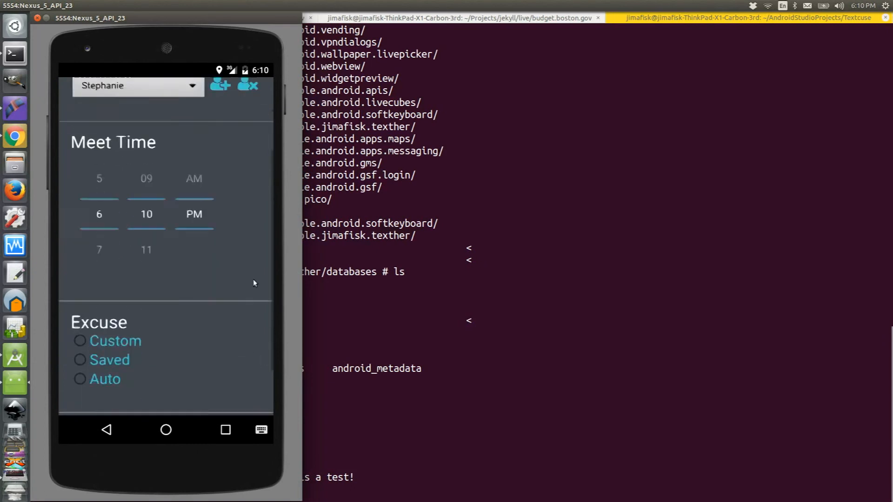
{"action": "left_click", "coordinate": [80, 340]}
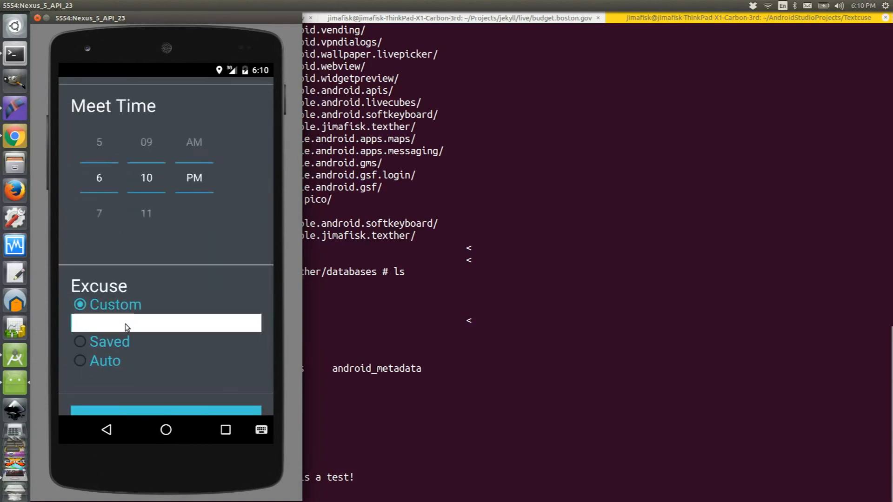
{"action": "type", "text": "This is"}
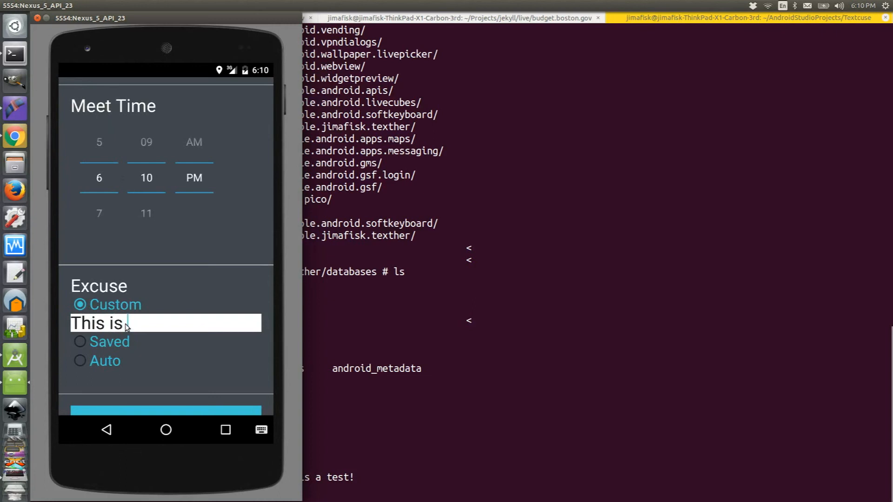
{"action": "type", "text": "the new new excuse"}
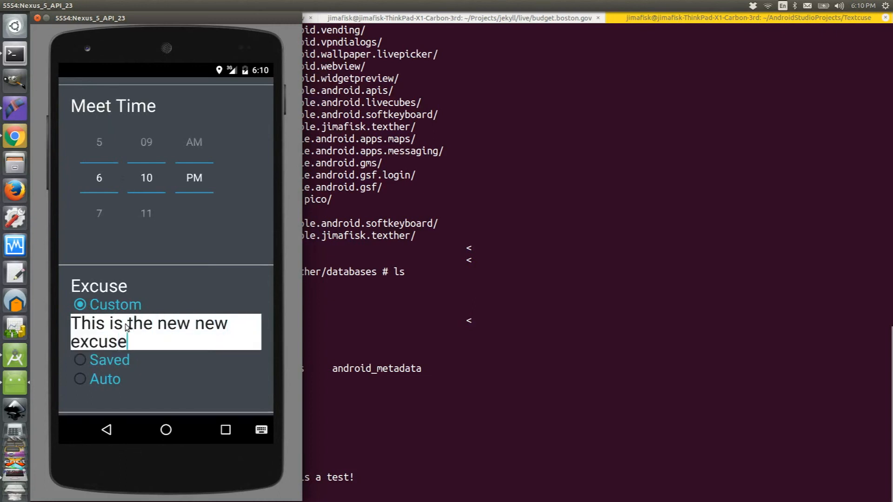
{"action": "scroll", "scroll_direction": "down", "scroll_amount": 3}
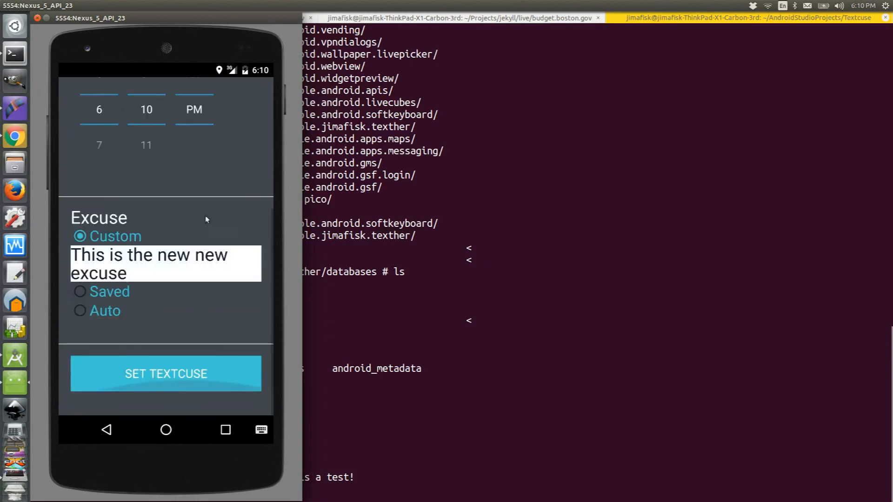
{"action": "left_click", "coordinate": [165, 374]}
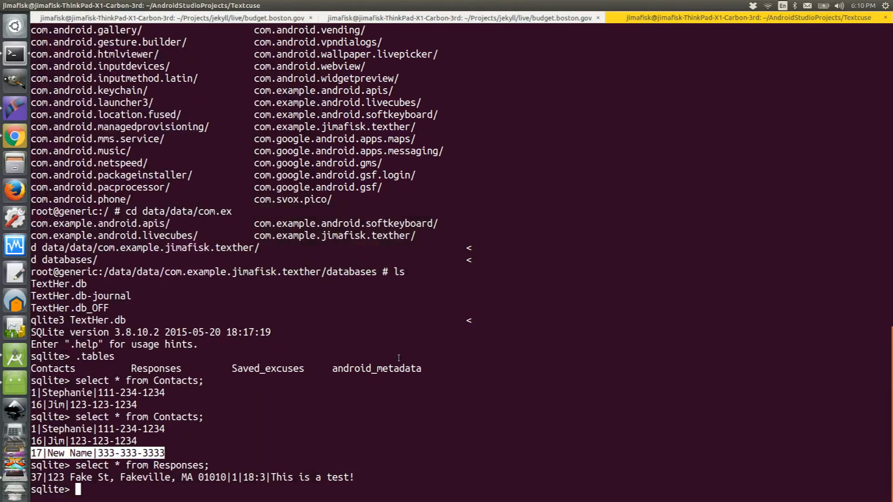
- Re-query Responses, showing new row 38: 555 Cool Ave, 18:10, the new excuse
{"action": "type", "text": "select * fro"}
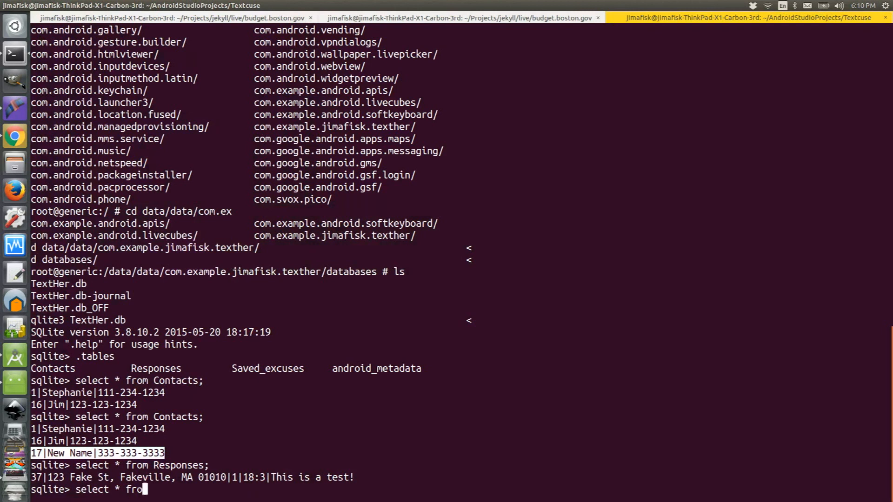
{"action": "type", "text": "Responses"}
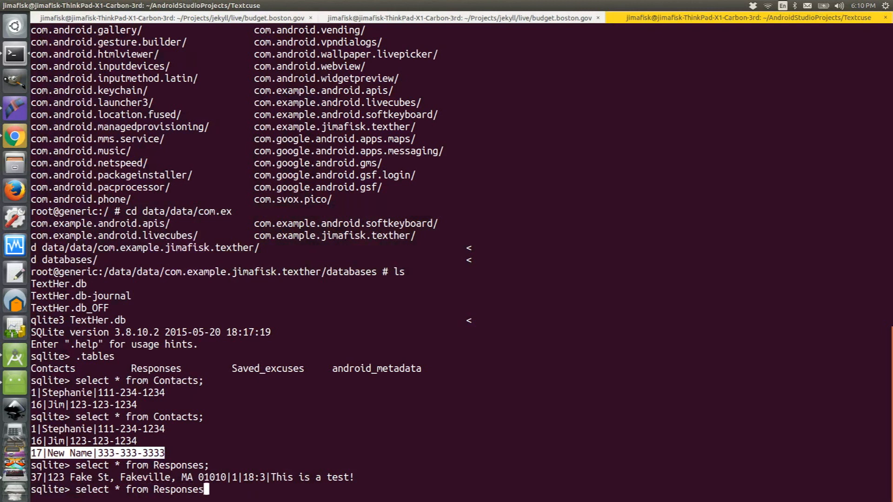
{"action": "key", "text": "Return"}
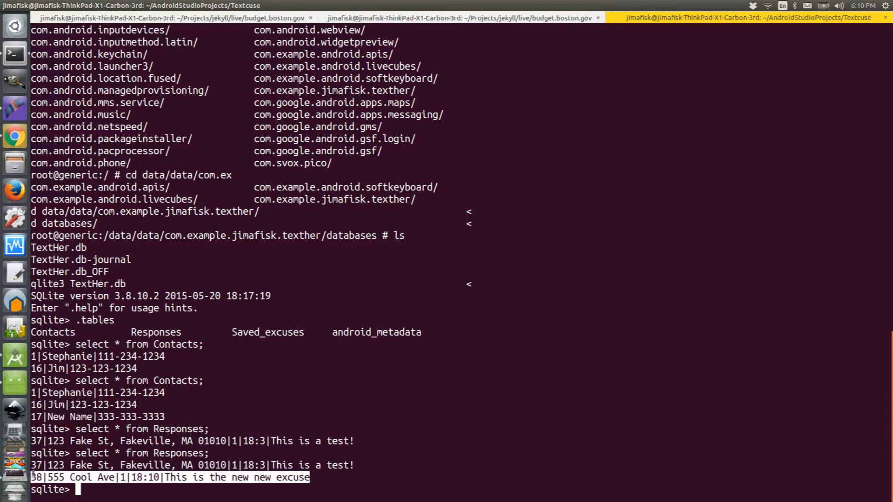
- Quit sqlite3 and exit the emulator shell, returning to the local project prompt
{"action": "type", "text": "."}
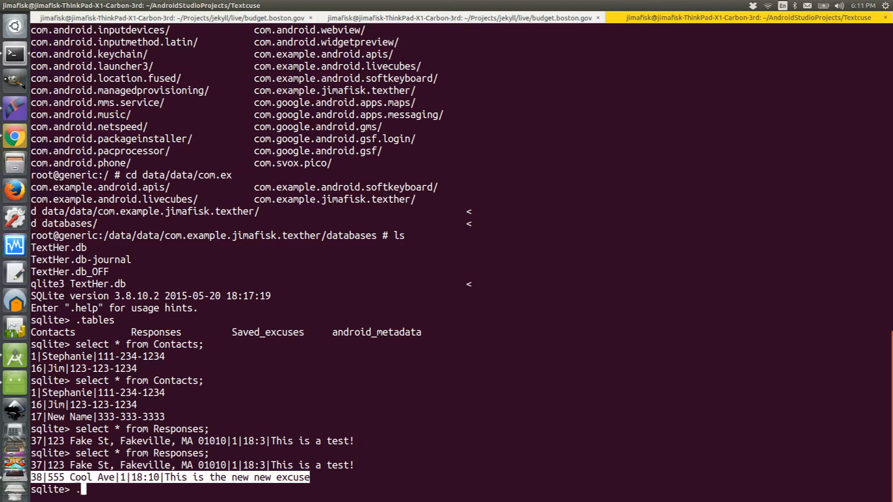
{"action": "type", "text": "quit"}
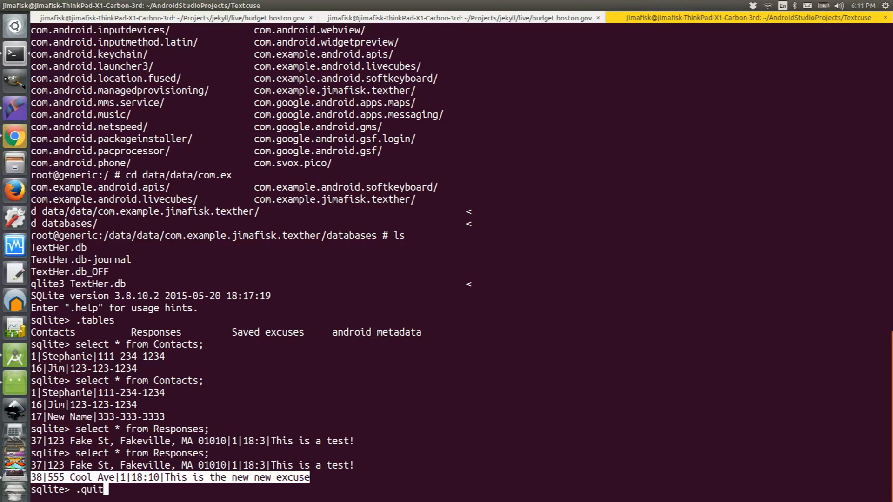
{"action": "key", "text": "Return"}
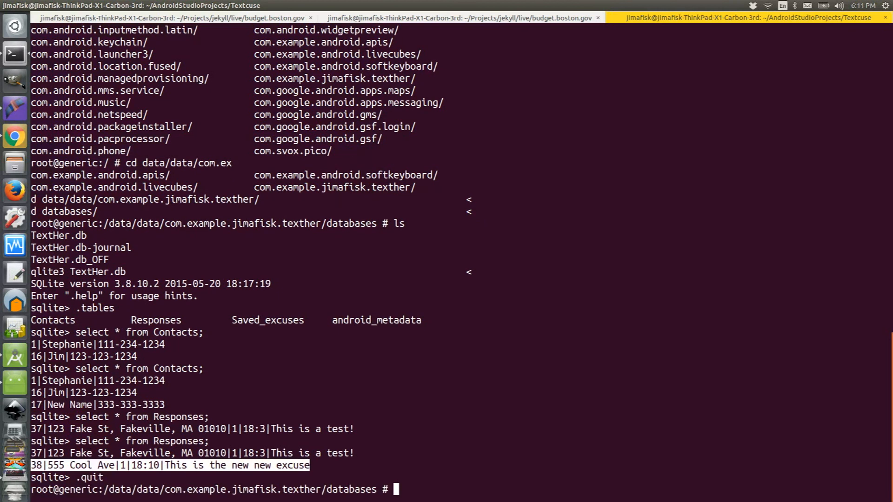
{"action": "type", "text": "ex"}
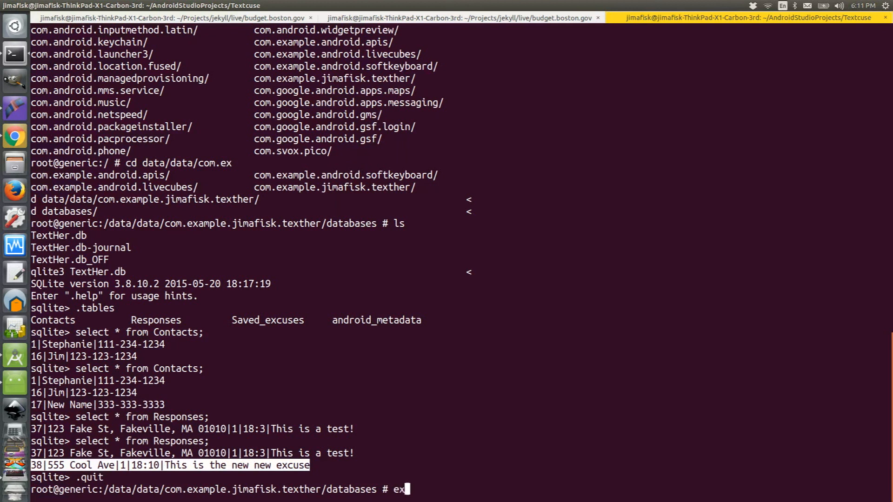
{"action": "key", "text": "Return"}
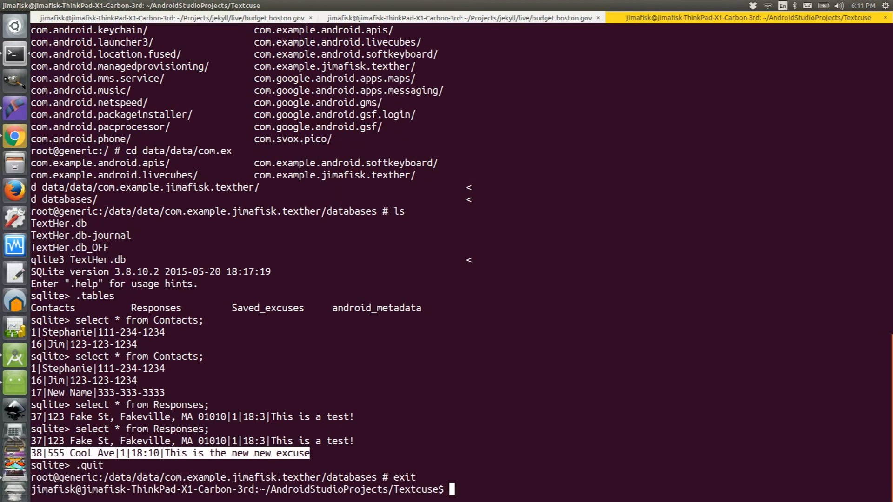